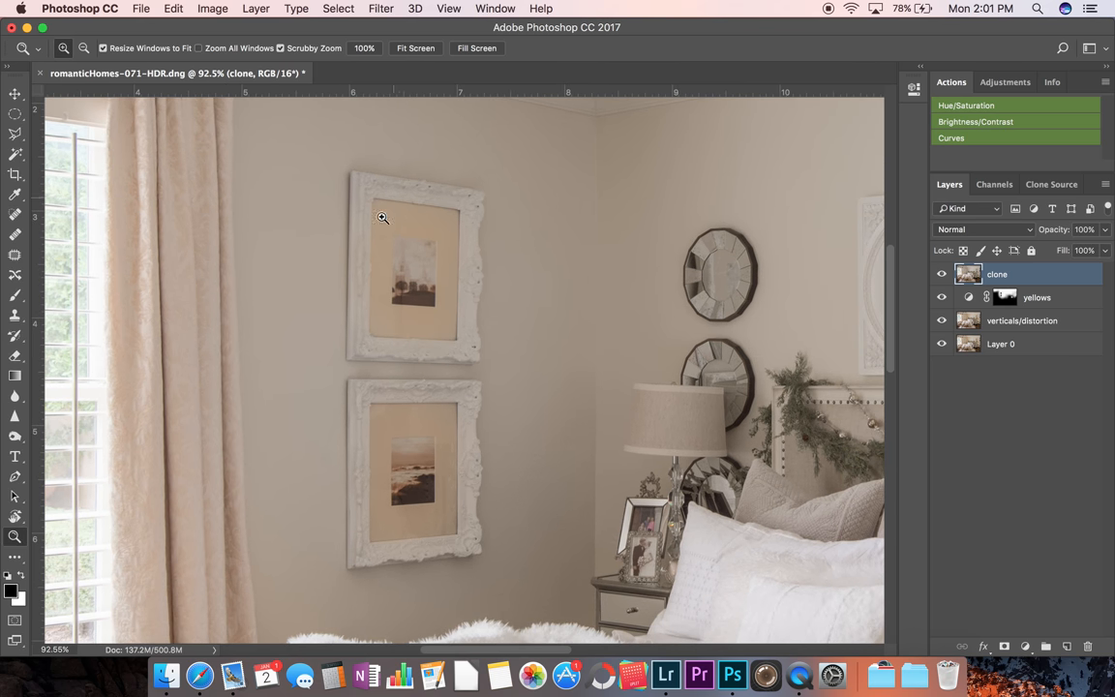
pyautogui.moveTo(415, 457)
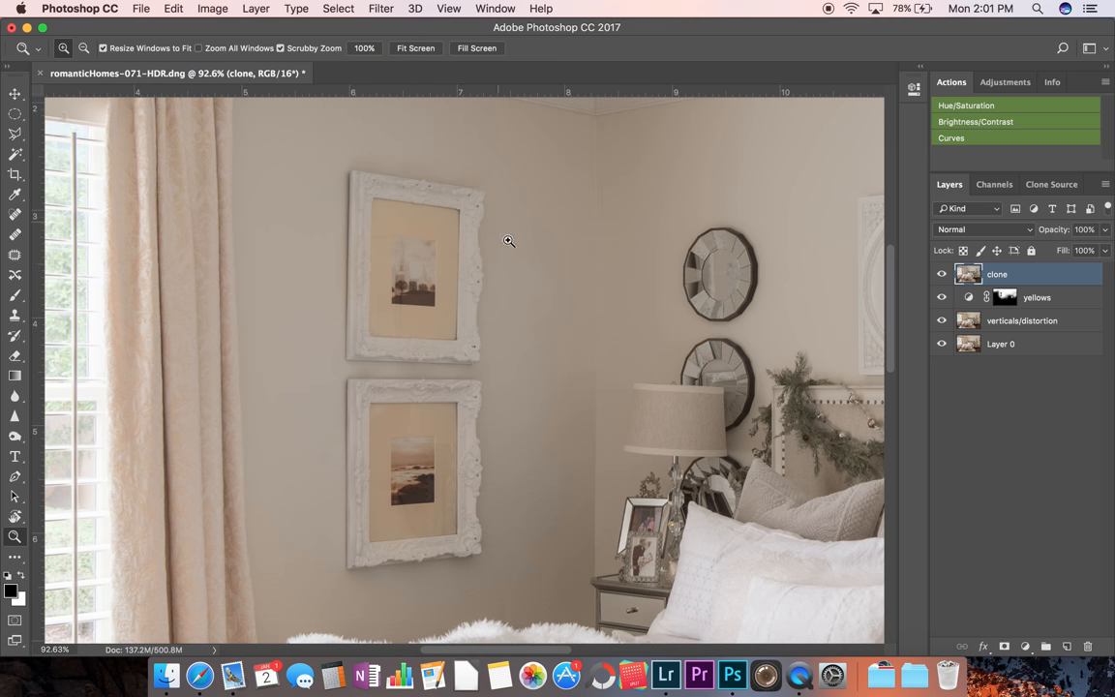
pyautogui.moveTo(364, 186)
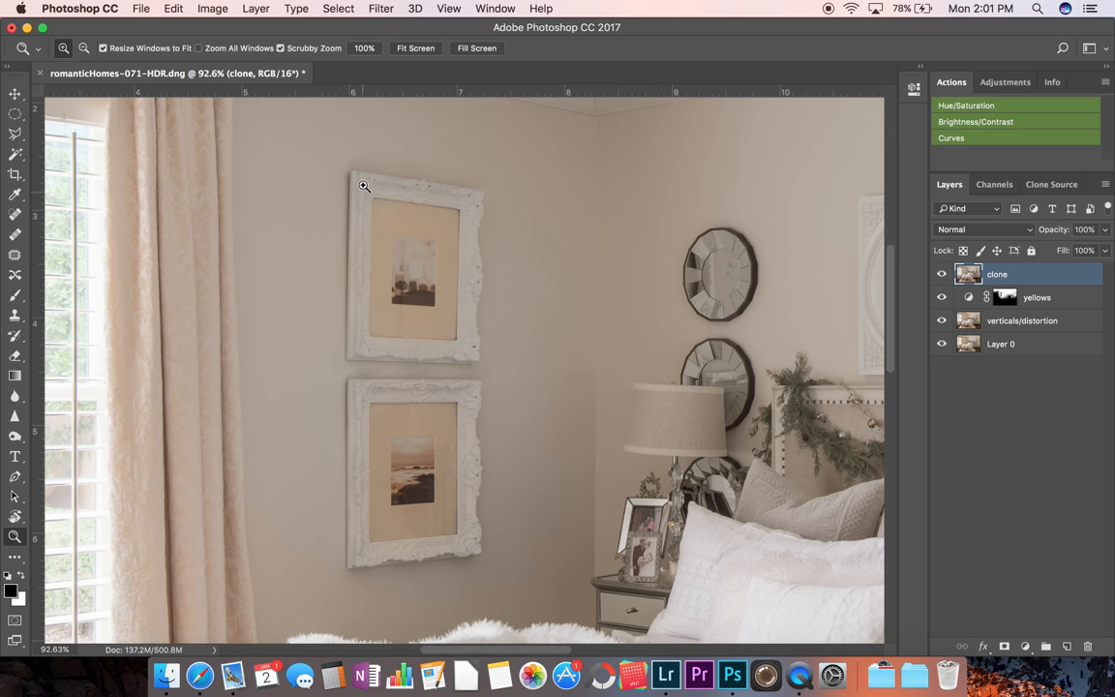
# Switch to the Move tool so a ruler guide can be dragged onto the crooked upper frame
pyautogui.click(15, 93)
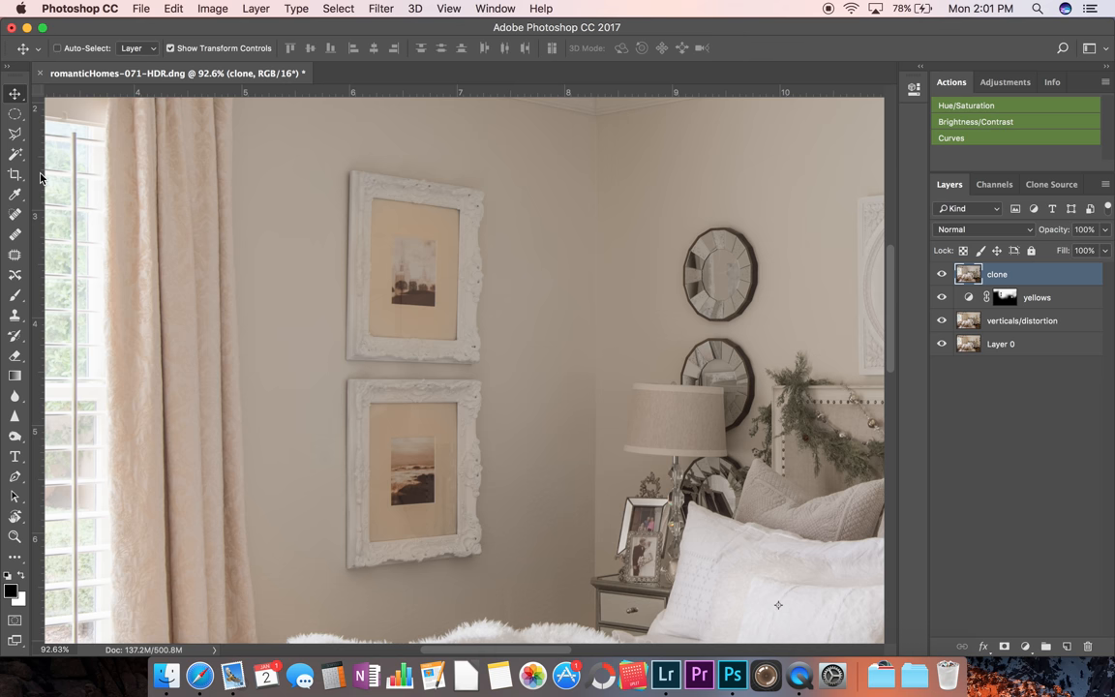
pyautogui.moveTo(31, 134)
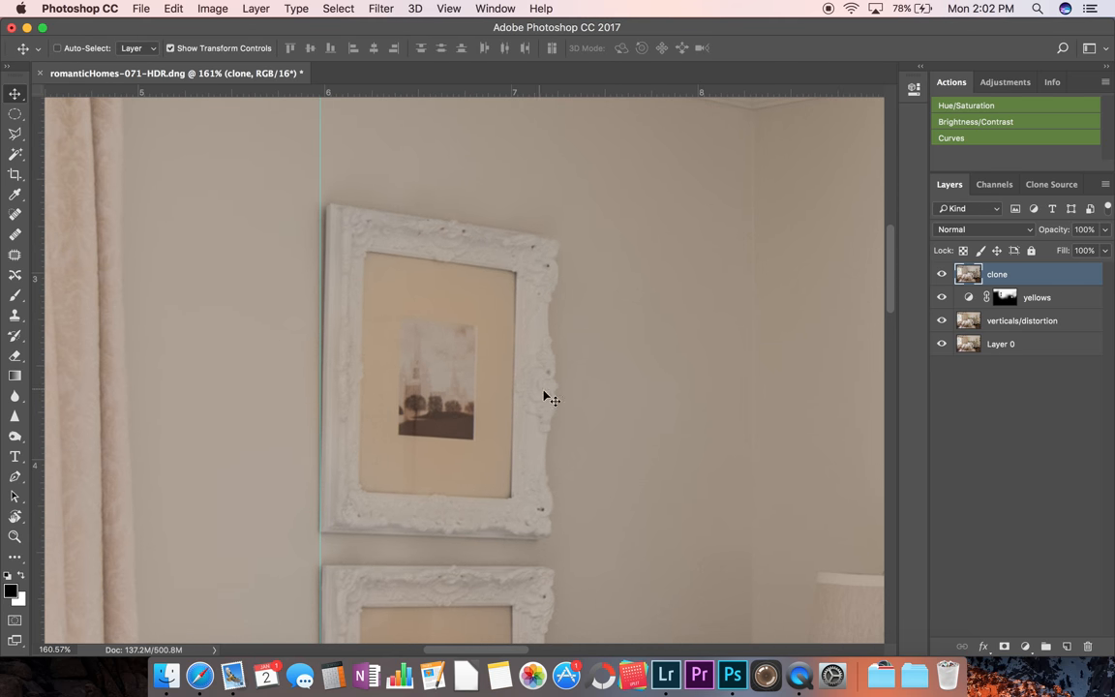
pyautogui.moveTo(406, 269)
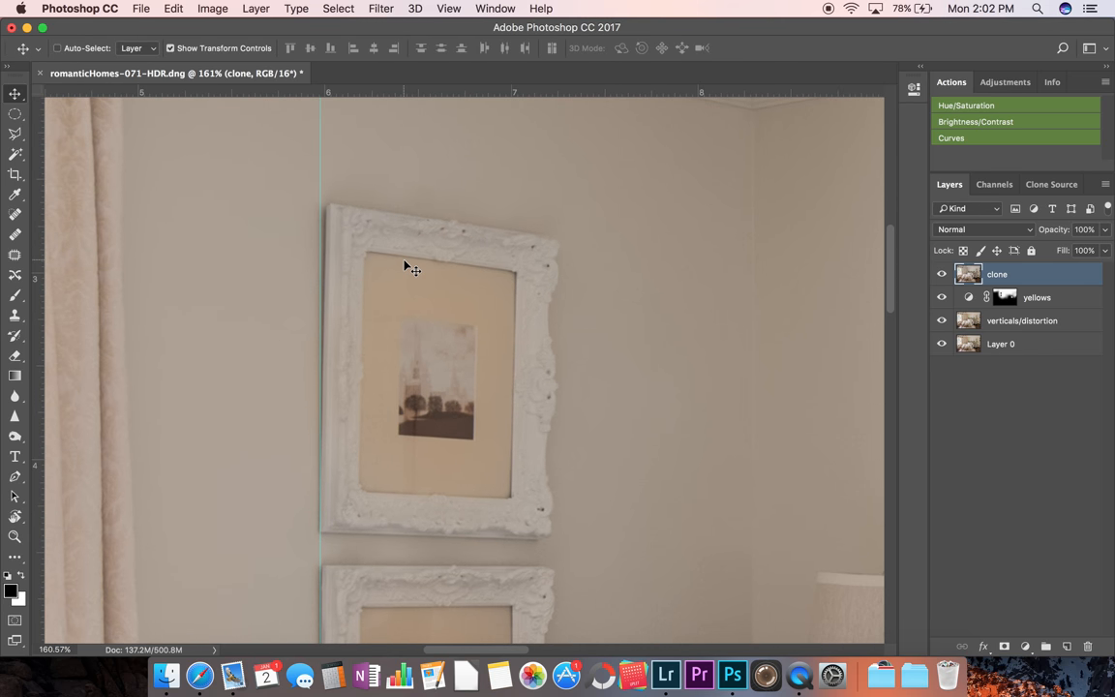
pyautogui.moveTo(356, 203)
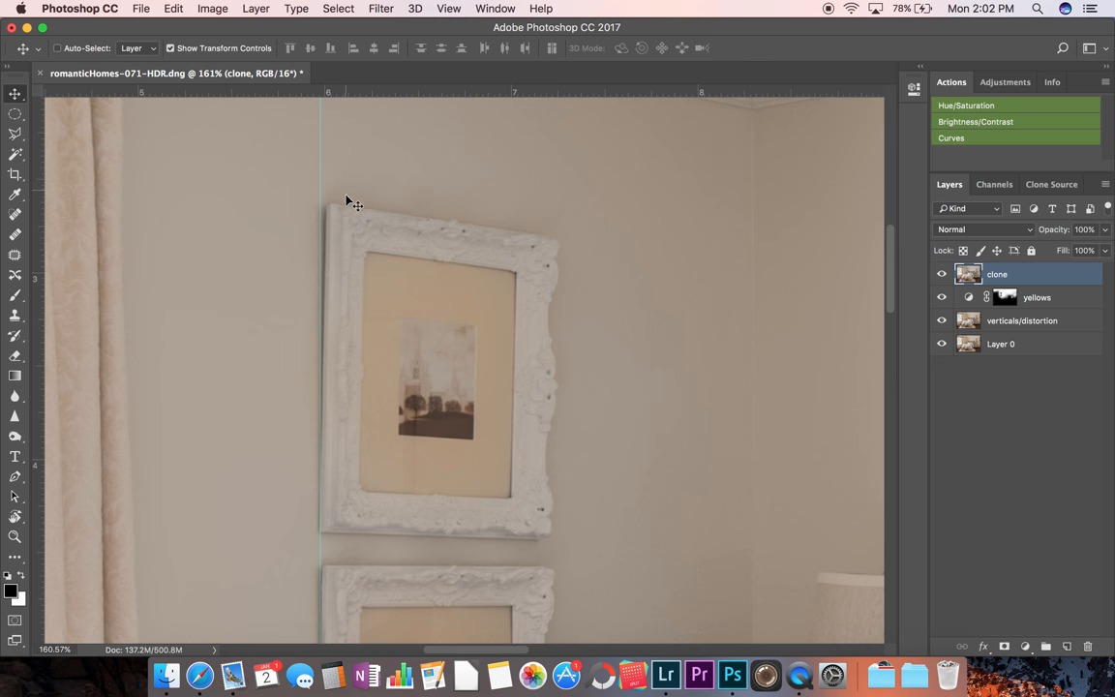
# Select the upper wall frame with a rectangular marquee and start Free Transform on it
pyautogui.click(15, 134)
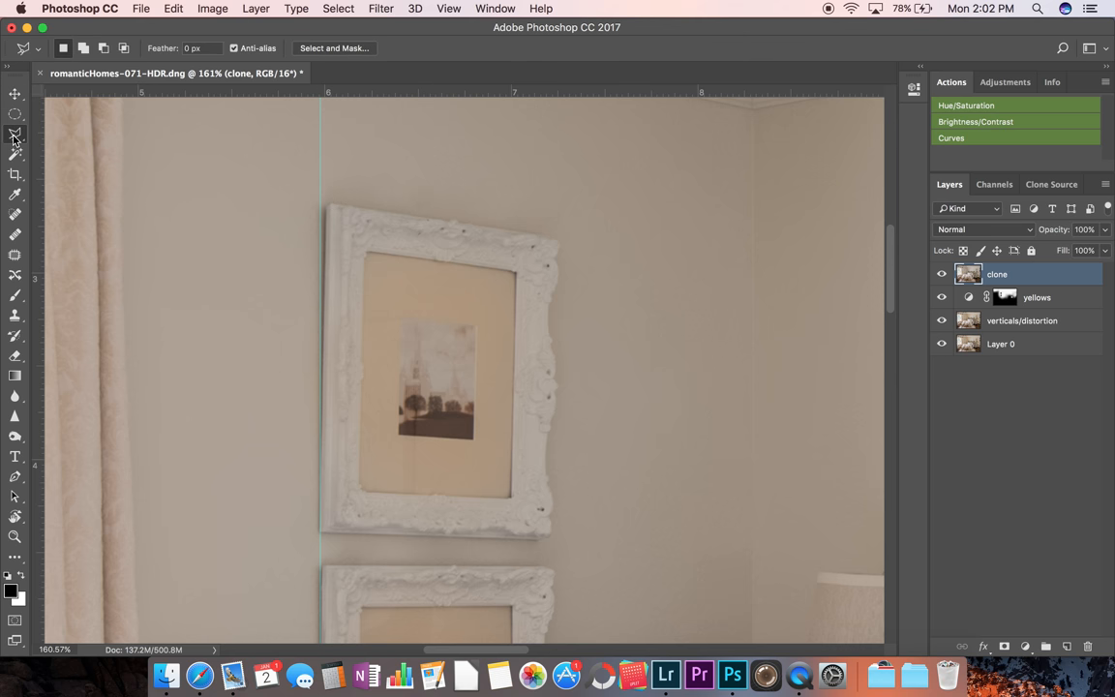
pyautogui.moveTo(15, 134)
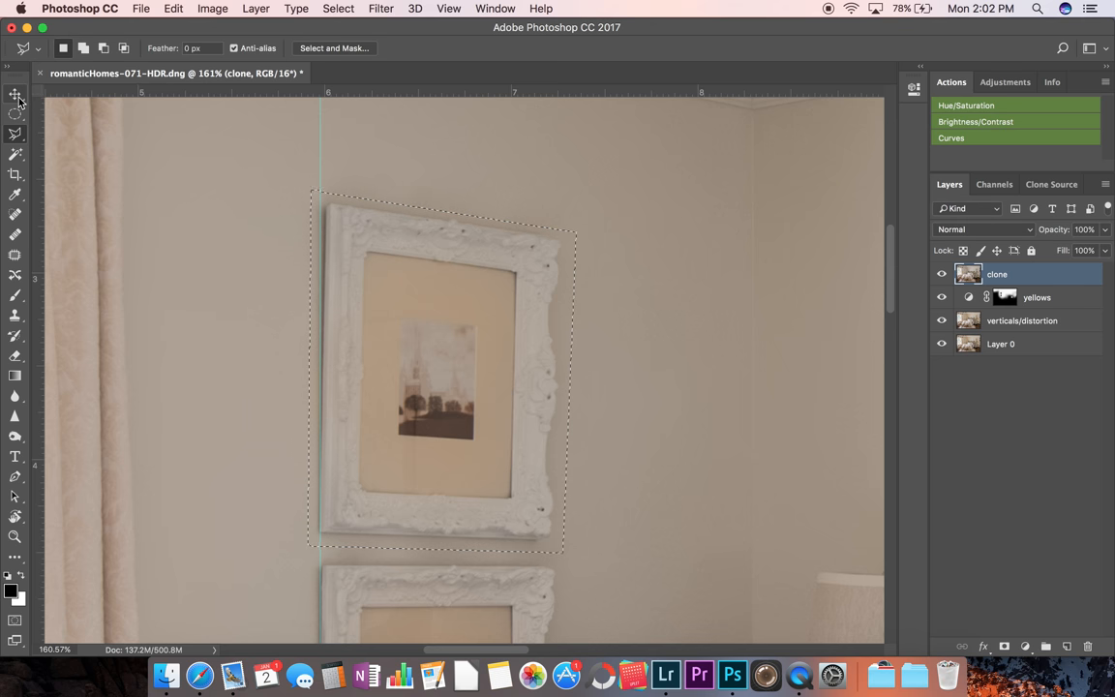
pyautogui.click(15, 93)
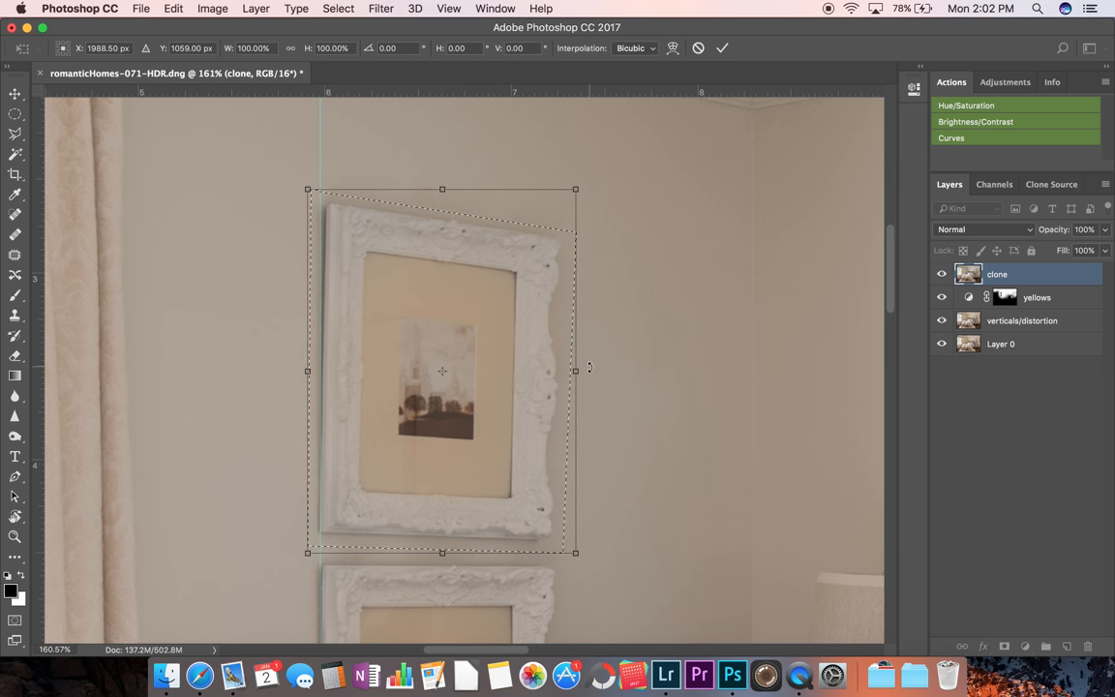
# Rotate the frame about -1.35° until its left edge matches the guide and commit the transform
pyautogui.moveTo(589, 367); pyautogui.dragTo(592, 376)
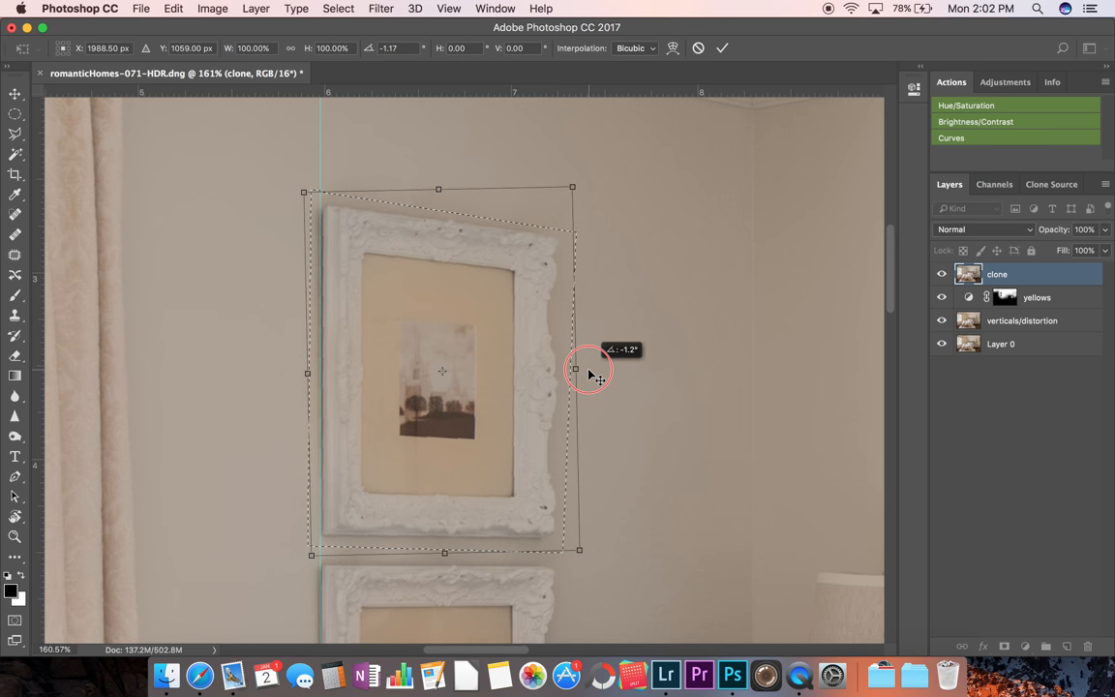
pyautogui.moveTo(590, 375); pyautogui.dragTo(592, 377)
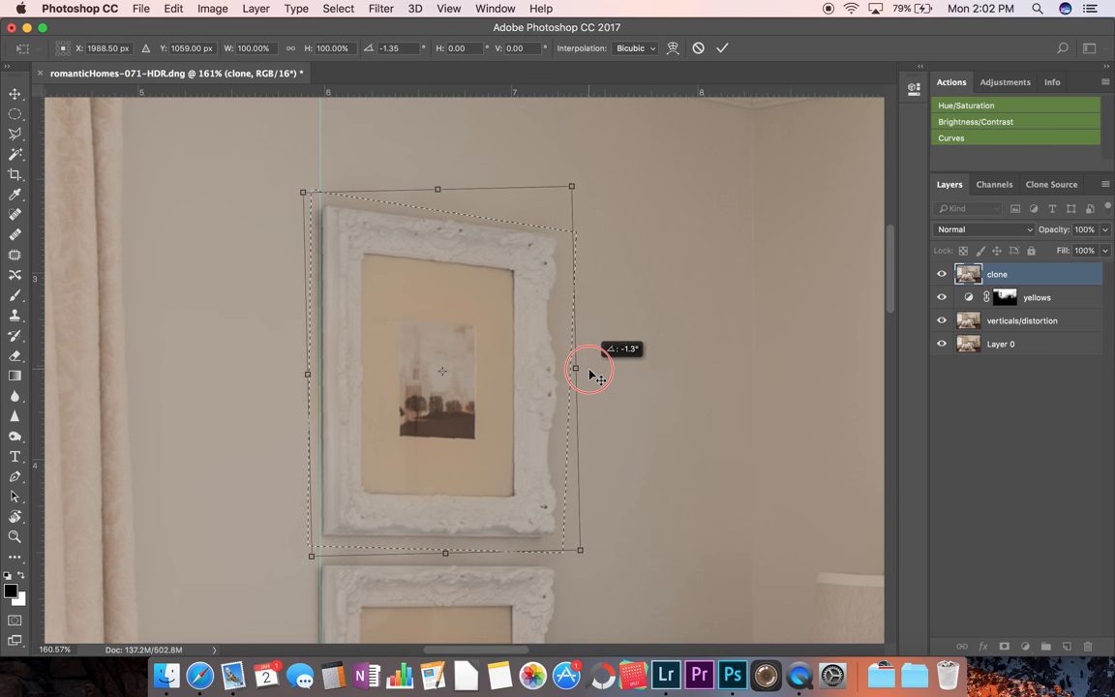
pyautogui.click(722, 47)
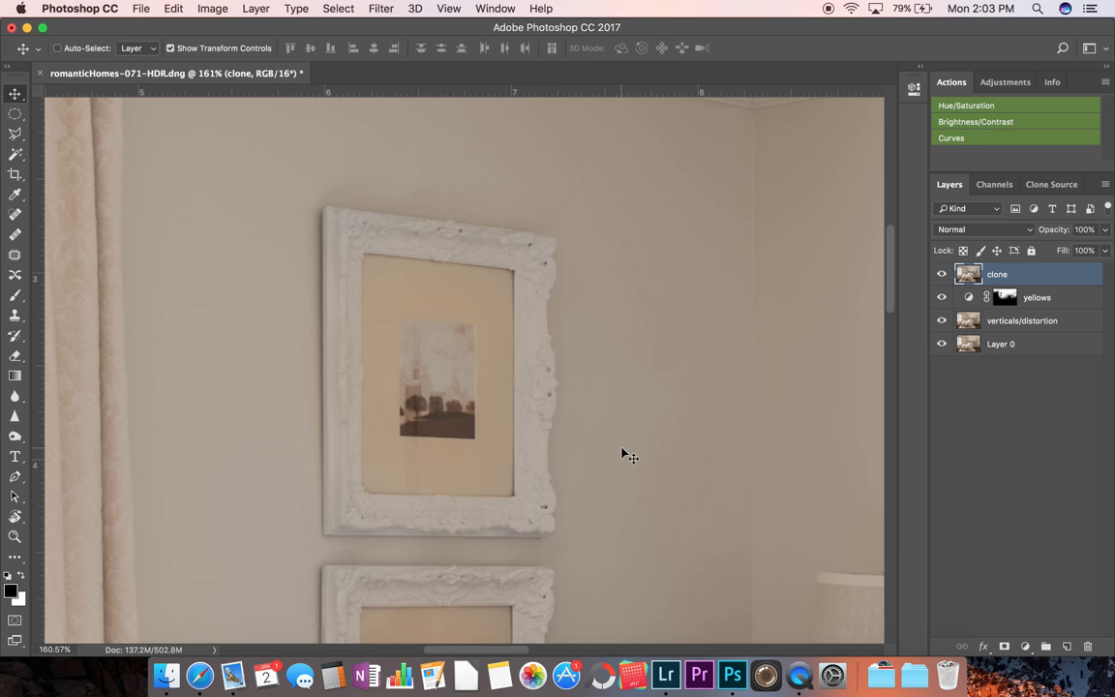
pyautogui.moveTo(441, 383)
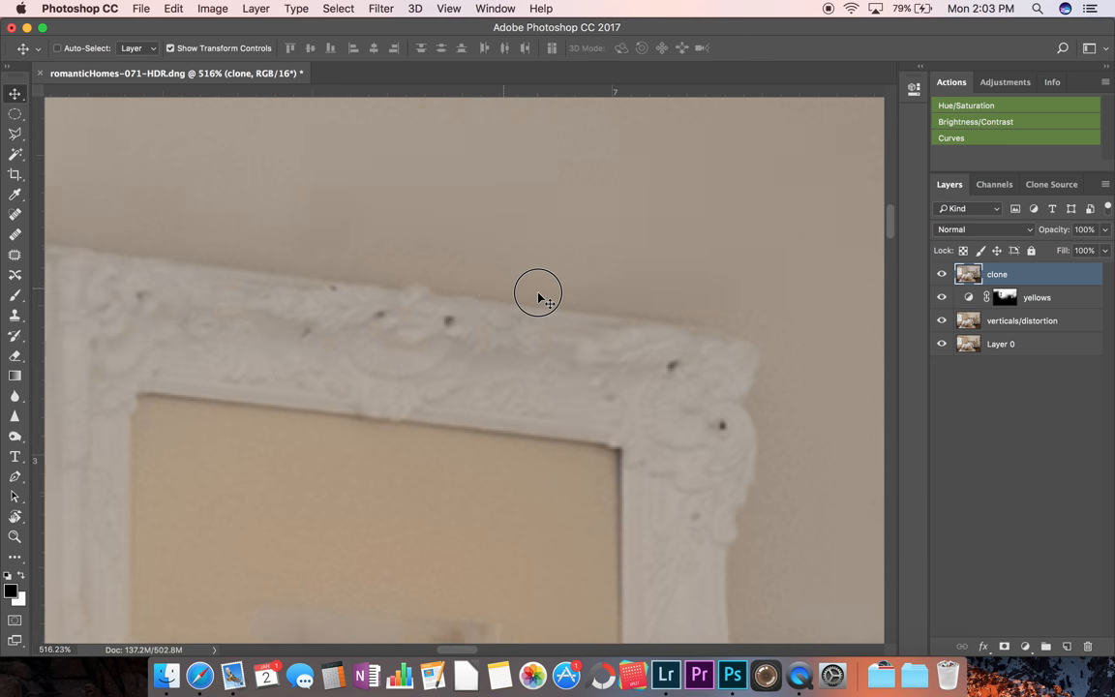
# Pan along the straightened frame's top edge at high zoom to check it sits level
pyautogui.moveTo(538, 294); pyautogui.dragTo(421, 437)
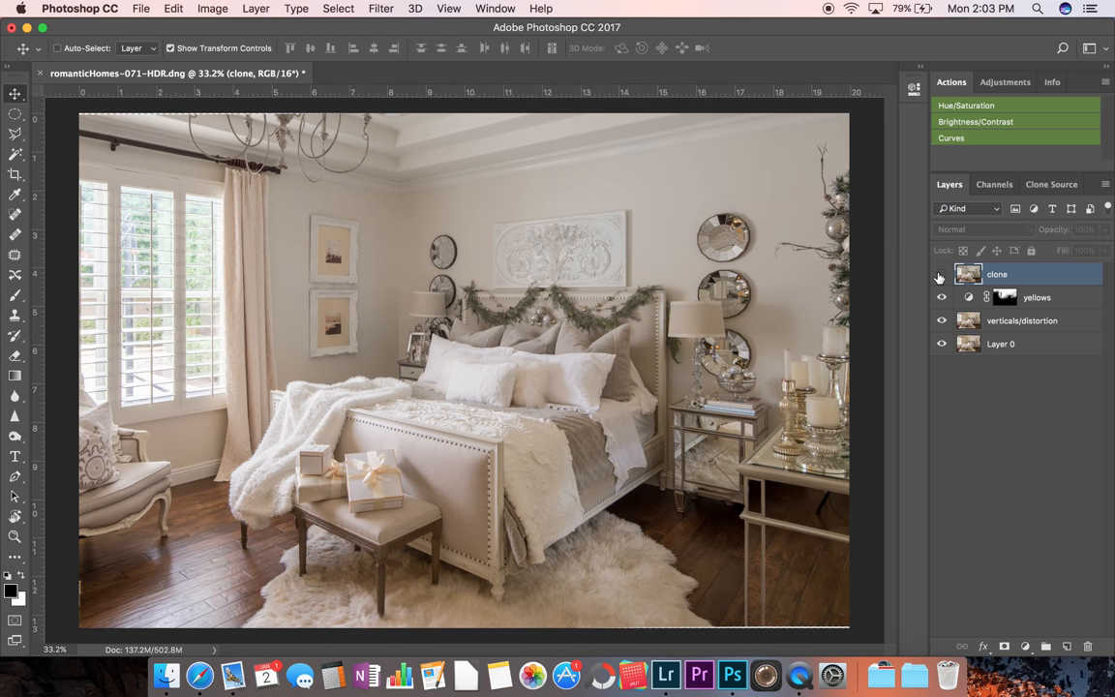
pyautogui.moveTo(939, 274)
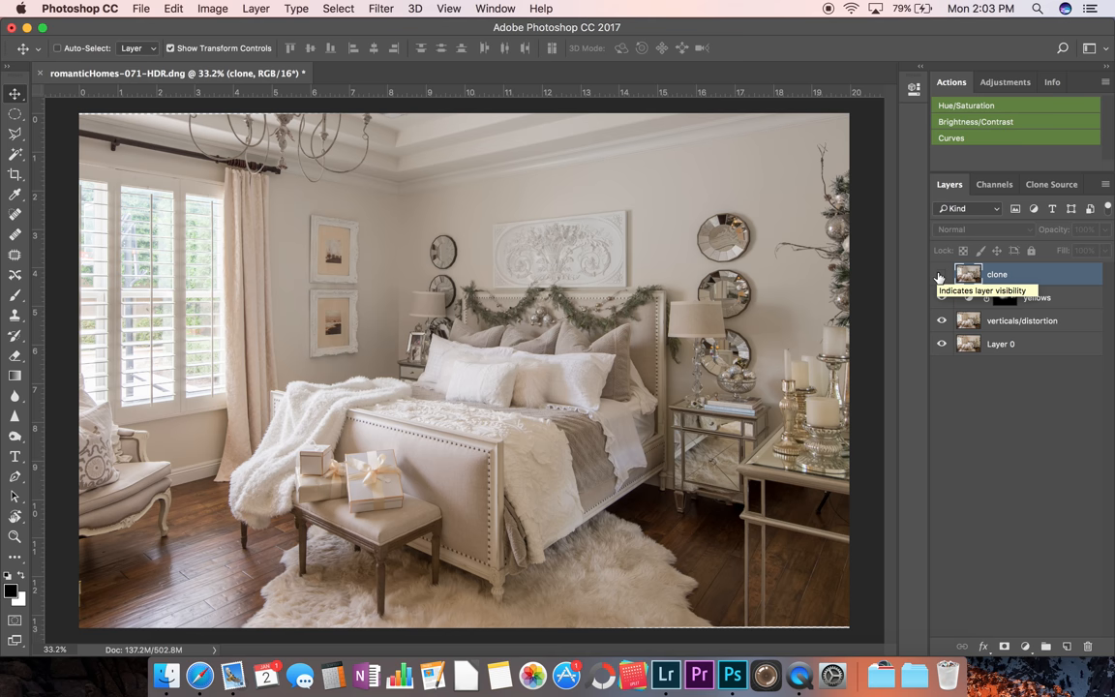